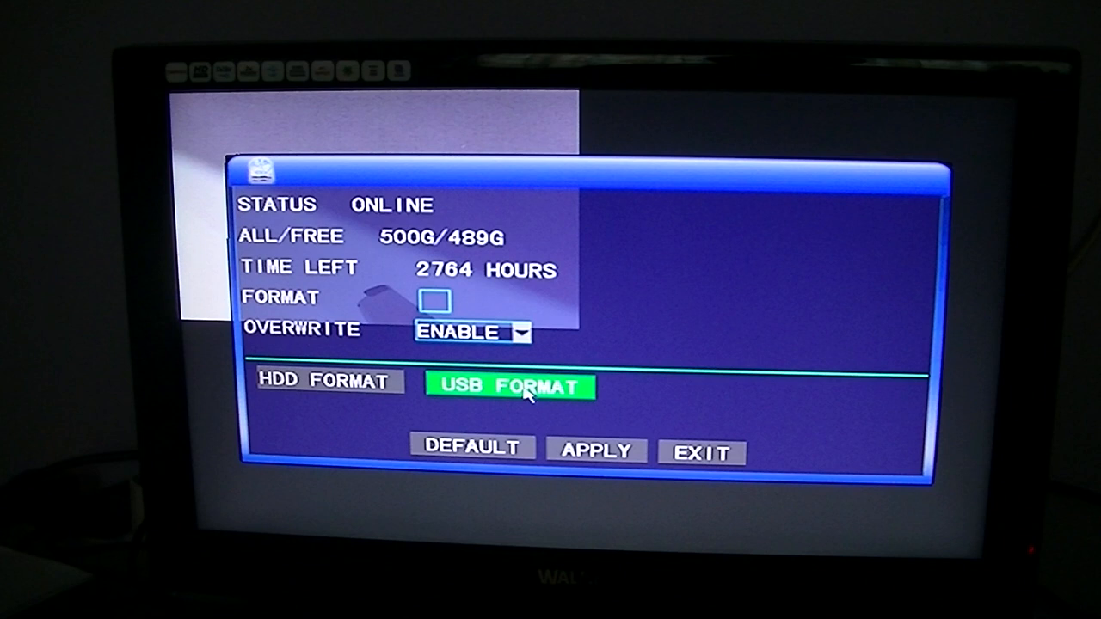
Format the USB stick from the HDD settings and confirm it.
{"action": "left_click", "coordinate": [513, 385]}
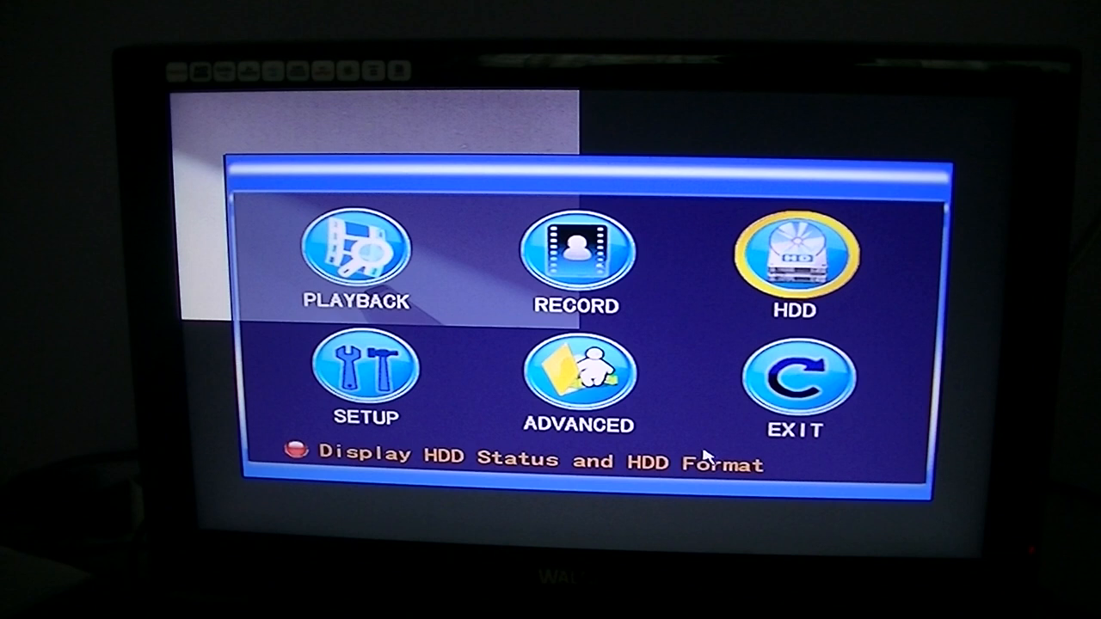
Enter Playback from the main menu to reach the 09/12/2012 search page.
{"action": "left_click", "coordinate": [354, 250]}
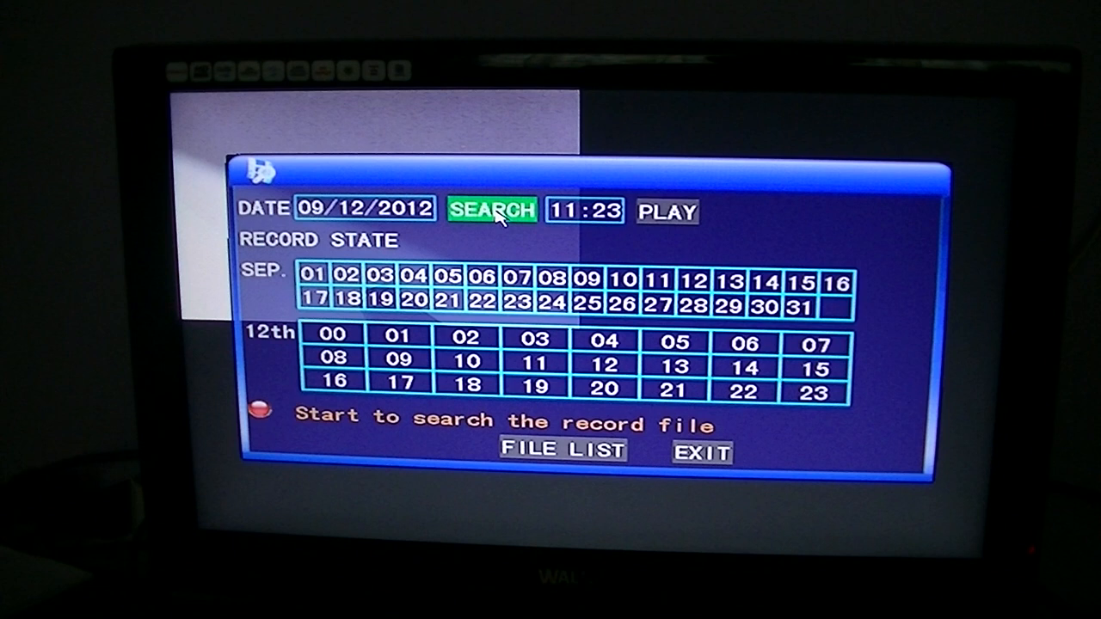
Search 09/12/2012, revealing recordings on the 12th in the 09:00 and 10:00 slots.
{"action": "left_click", "coordinate": [494, 210]}
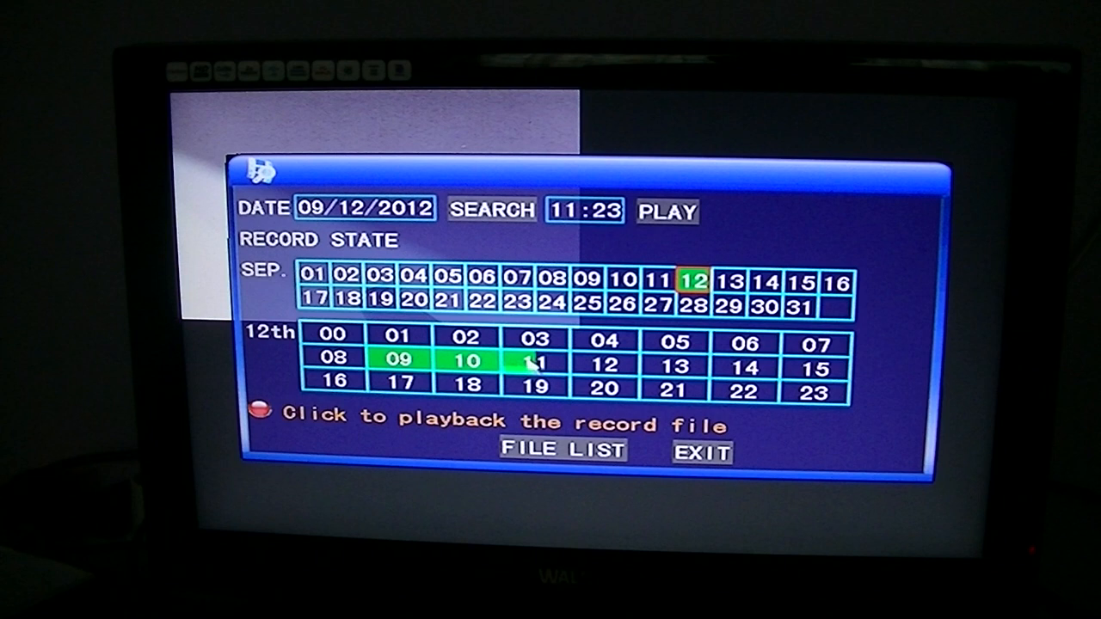
List the 12th's recorded files and tick the 09:23:58–10:23:58 channel-1 clip.
{"action": "left_click", "coordinate": [561, 450]}
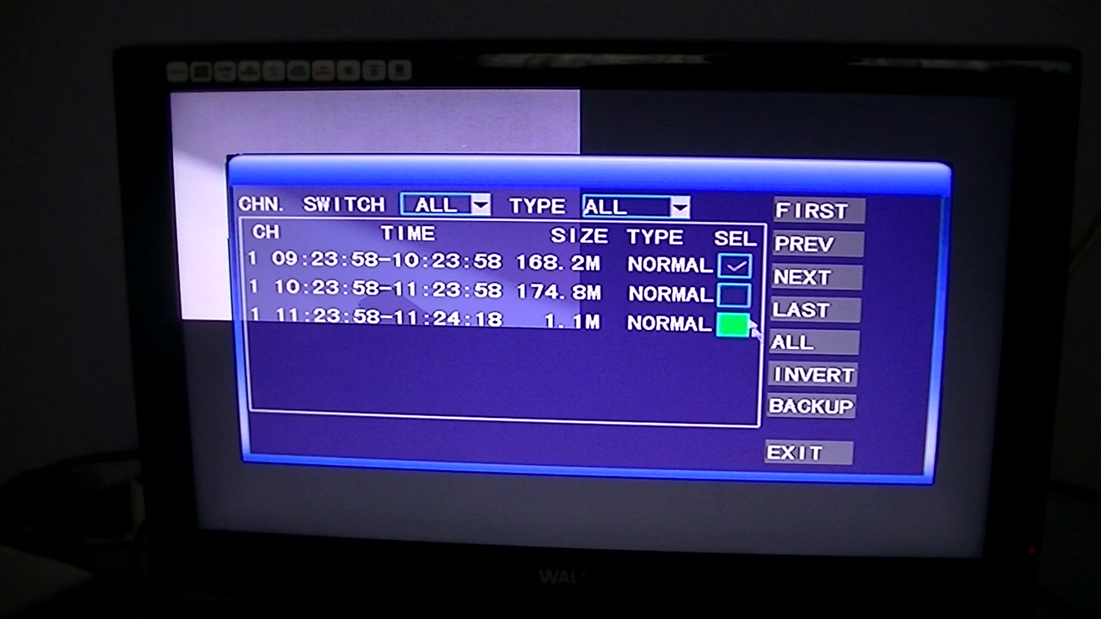
Back up the ticked clip to USB until 'BACKUP SUCCESSFULLY!' appears.
{"action": "left_click", "coordinate": [811, 406]}
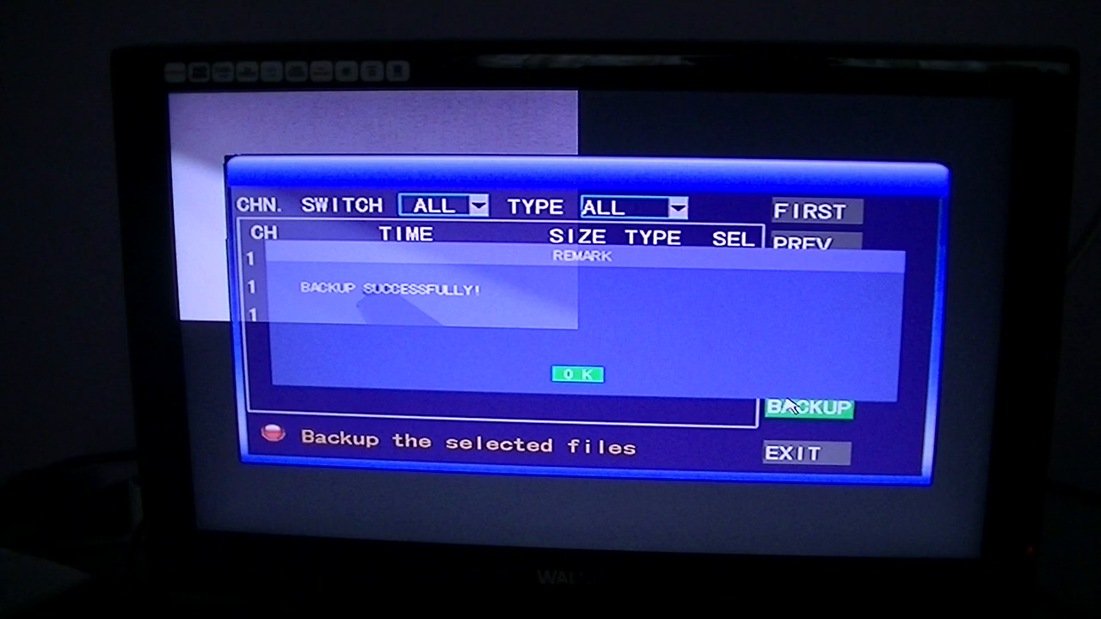
Dismiss the REMARK success dialog, leaving the 09:23–10:23 clip ticked in the list.
{"action": "left_click", "coordinate": [574, 375]}
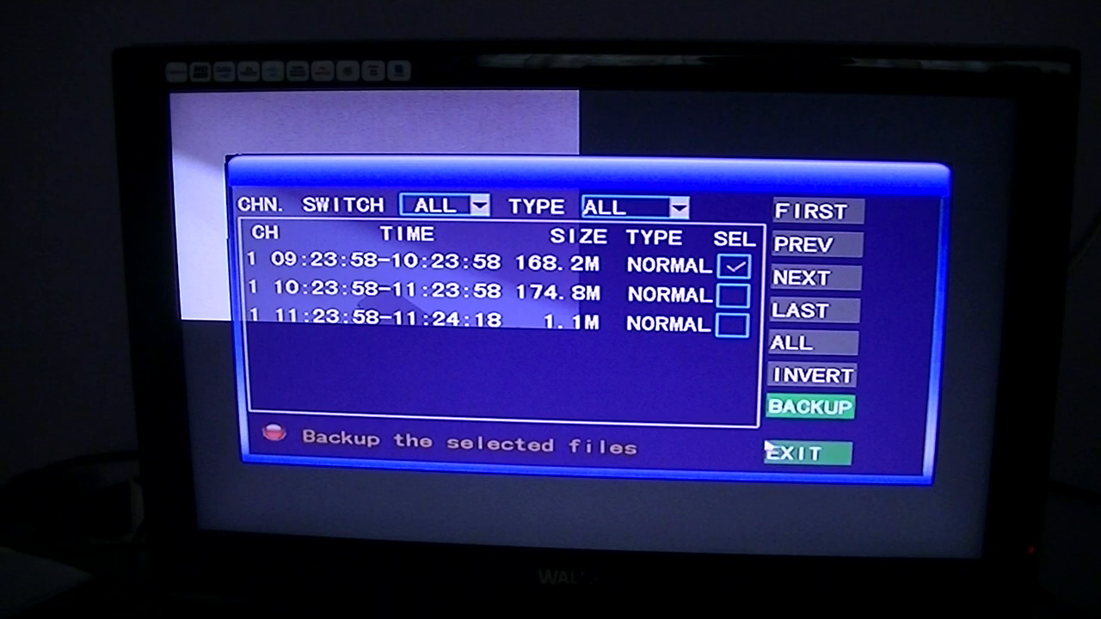